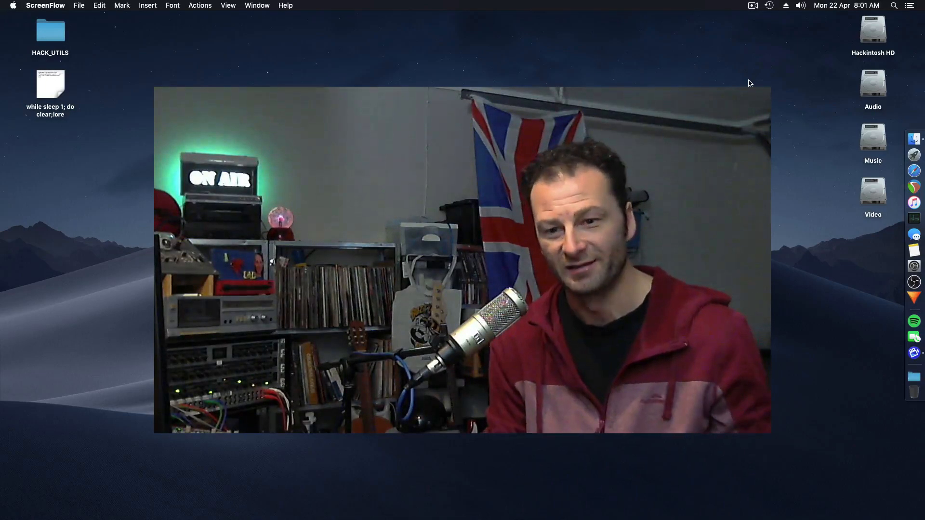
- Save the full library export as Library.xml on the Desktop, overwriting the existing copy
click(914, 202)
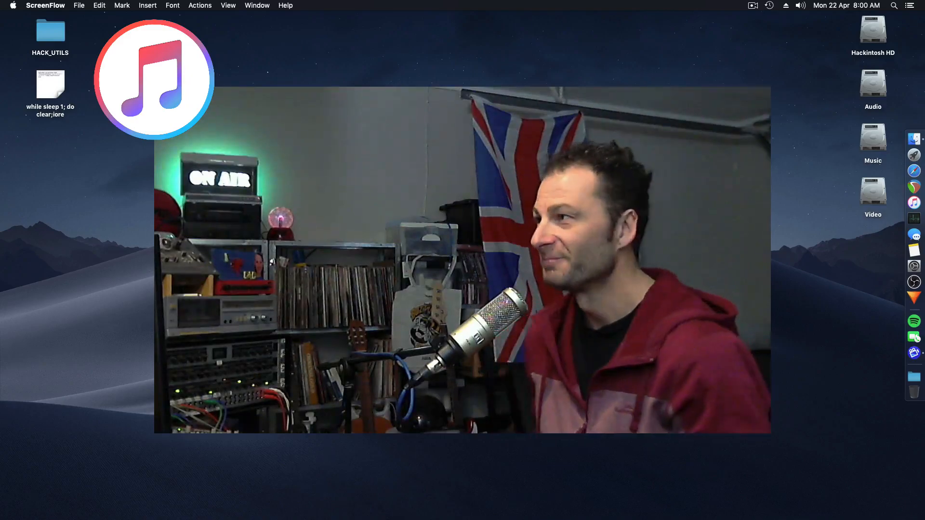
click(153, 80)
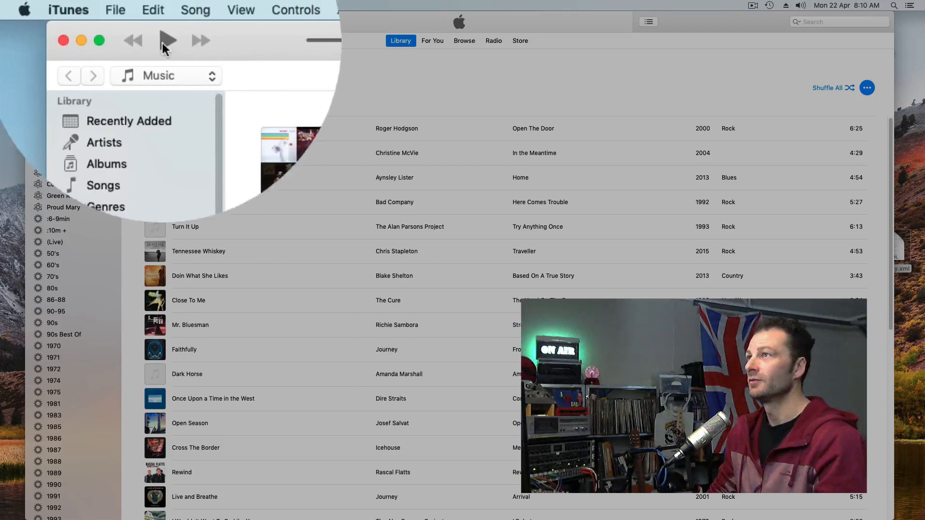
click(115, 9)
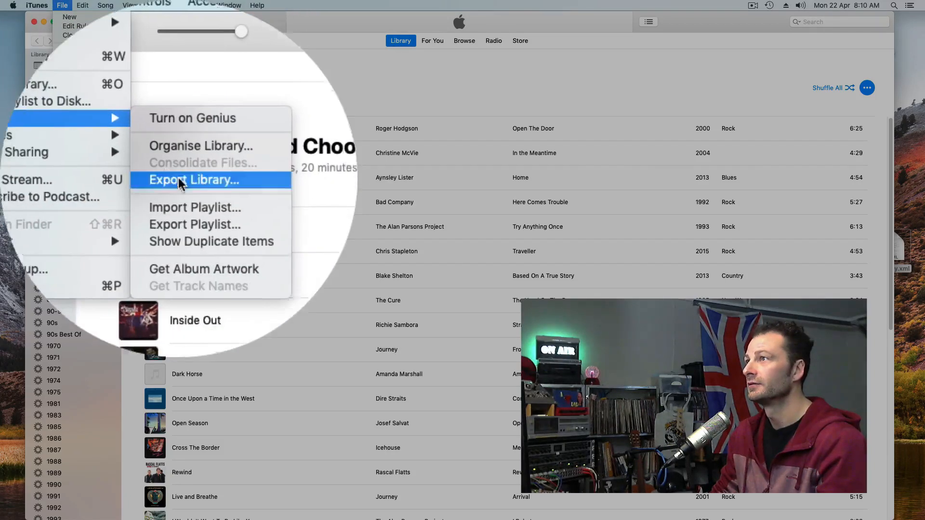
click(193, 180)
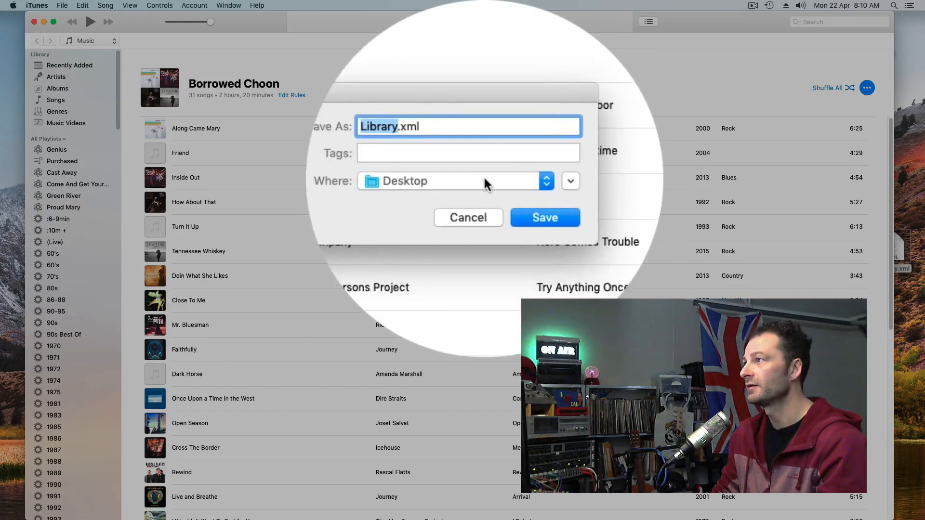
click(544, 218)
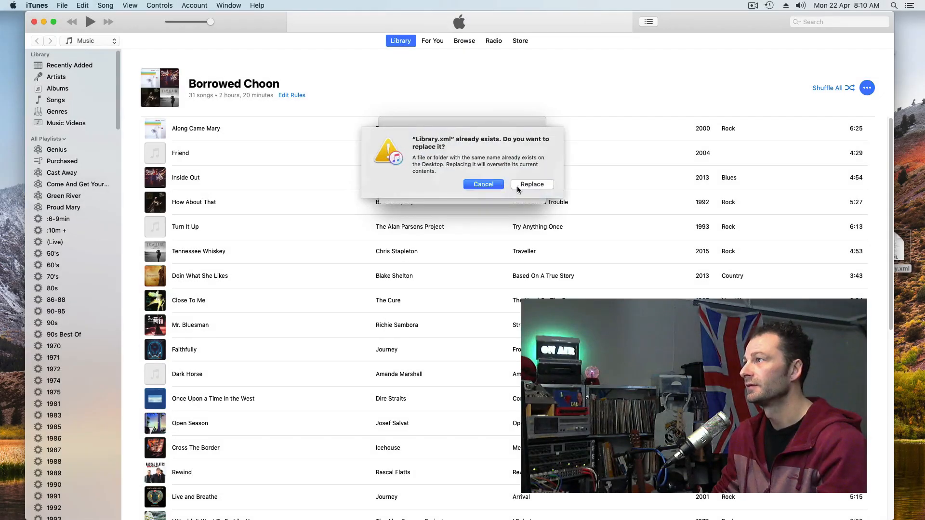
click(532, 184)
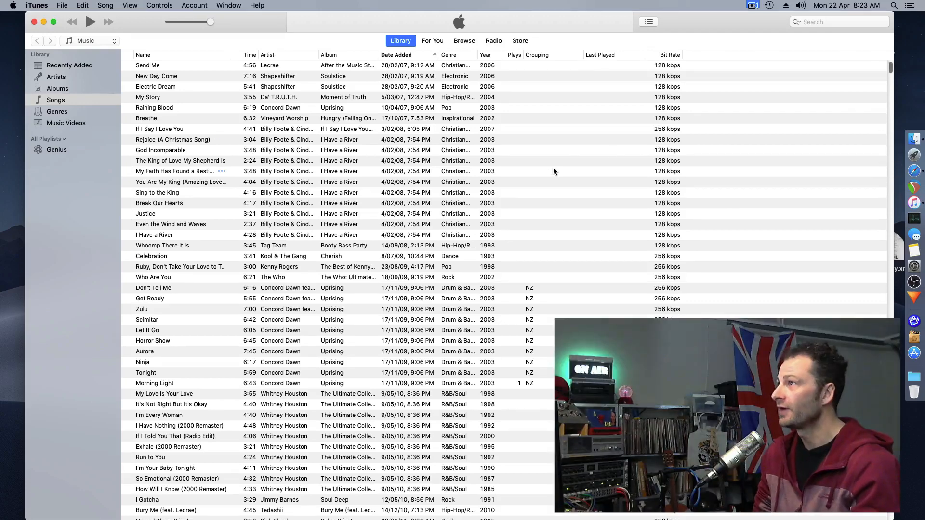
mouse_move(549, 173)
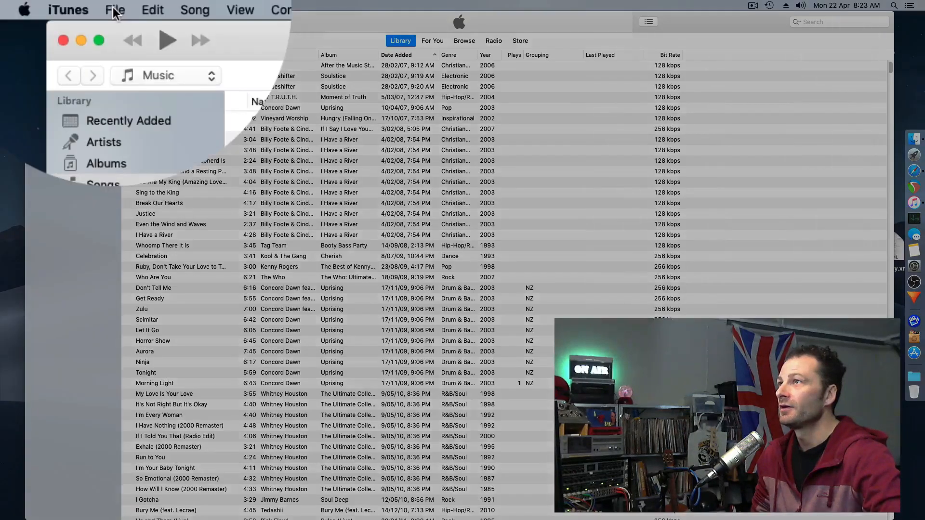
- Import Library.xml from the Desktop via Import Playlist so the original playlists appear
click(115, 10)
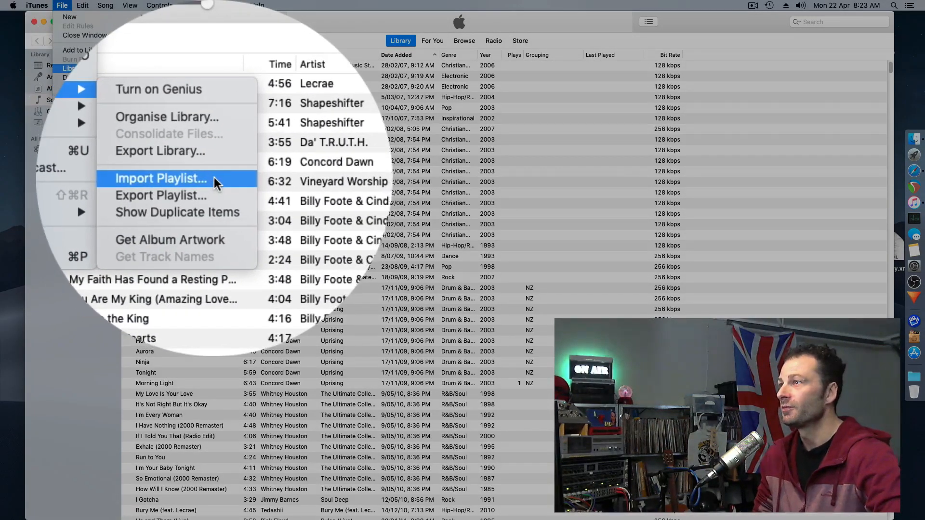
click(160, 179)
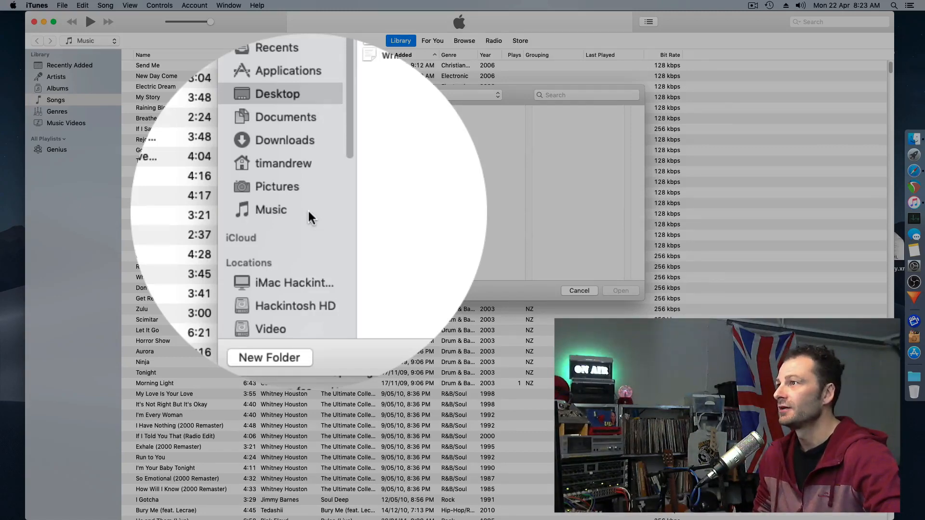
click(277, 94)
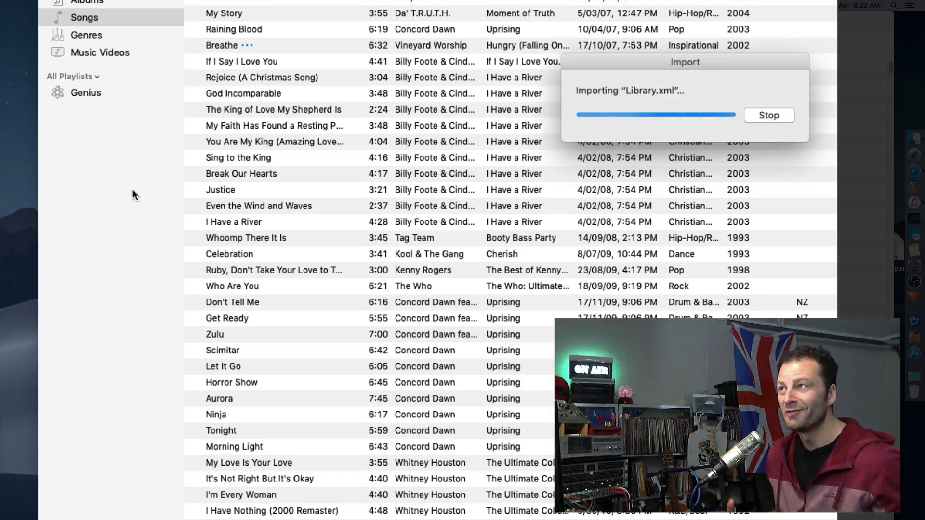
click(73, 76)
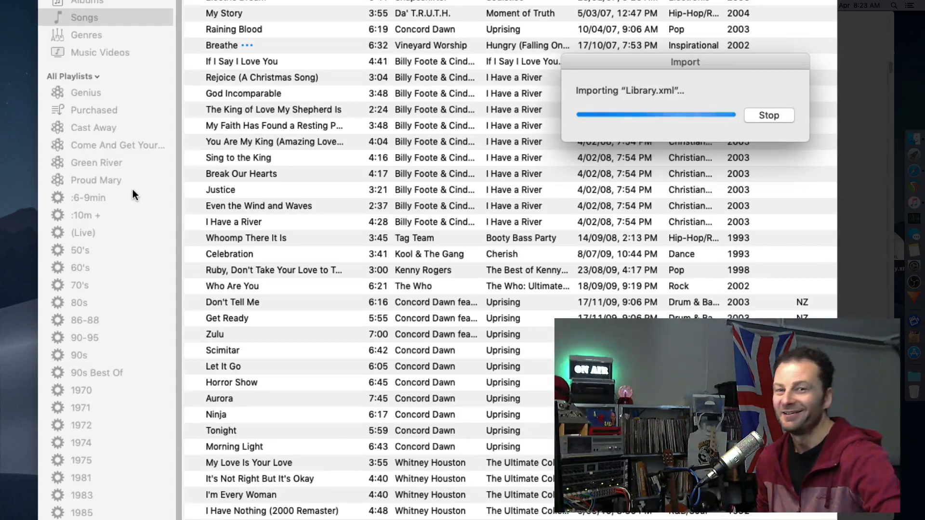